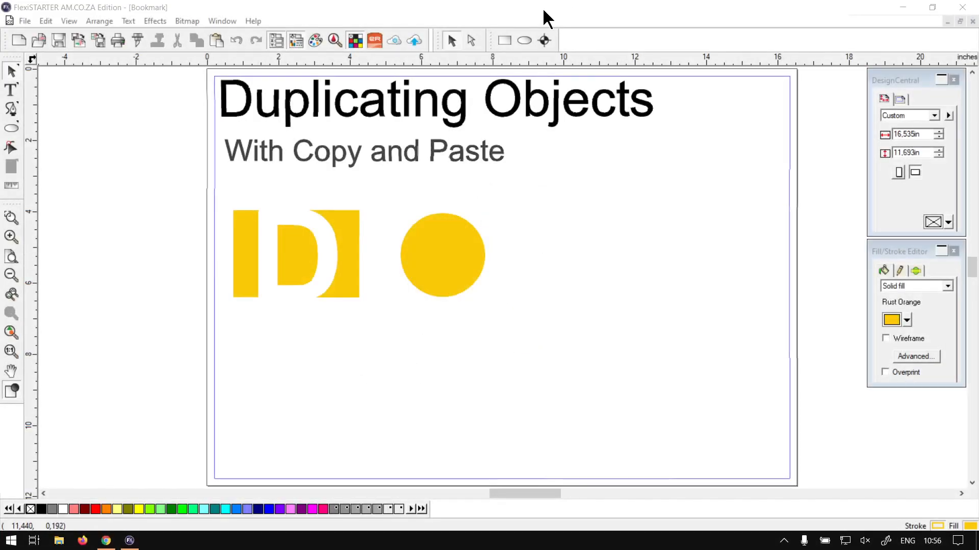
{"action": "mouse_move", "coordinate": [143, 91]}
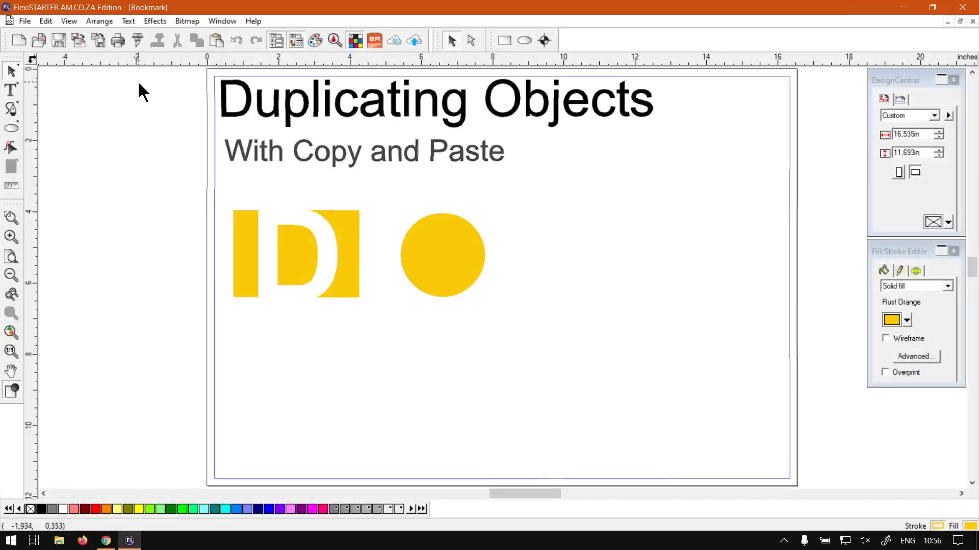
{"action": "mouse_move", "coordinate": [349, 147]}
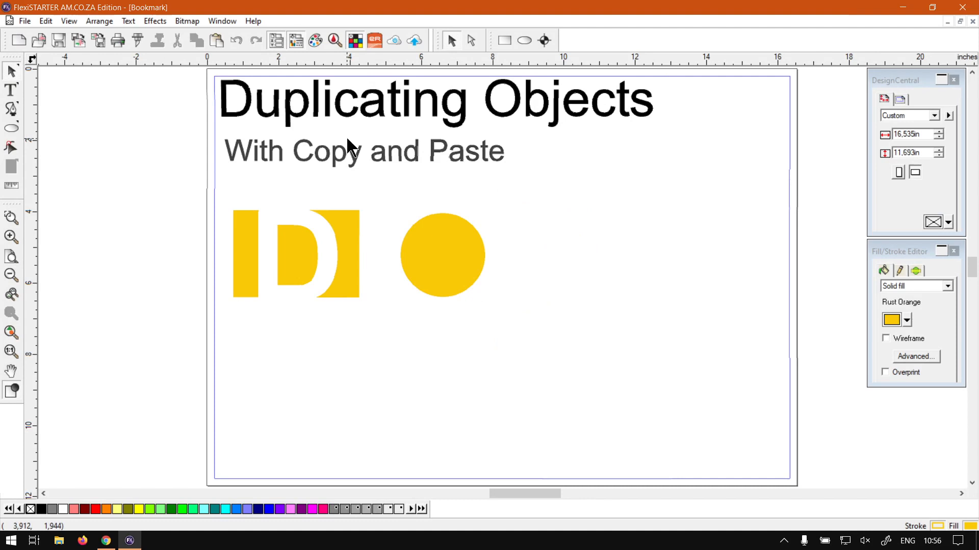
{"action": "mouse_move", "coordinate": [188, 279]}
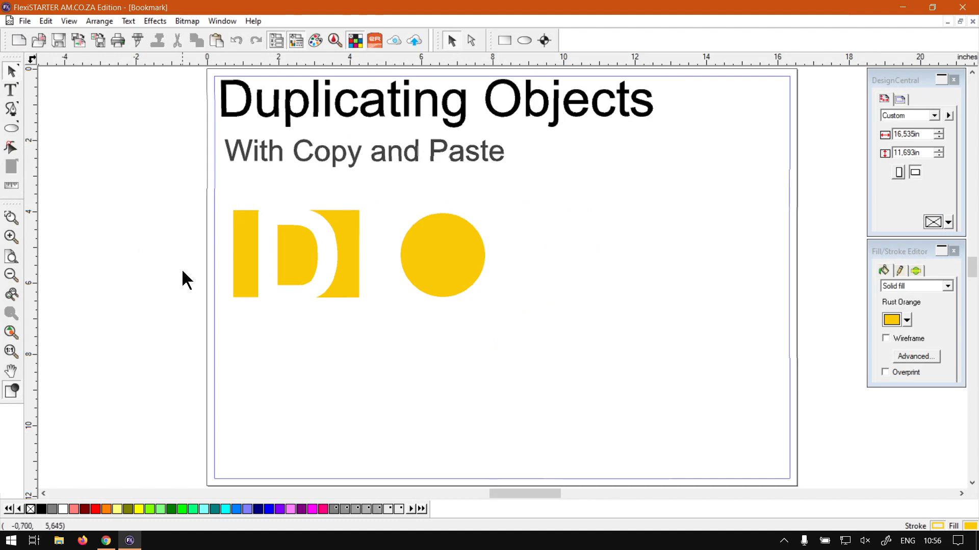
{"action": "mouse_move", "coordinate": [593, 327]}
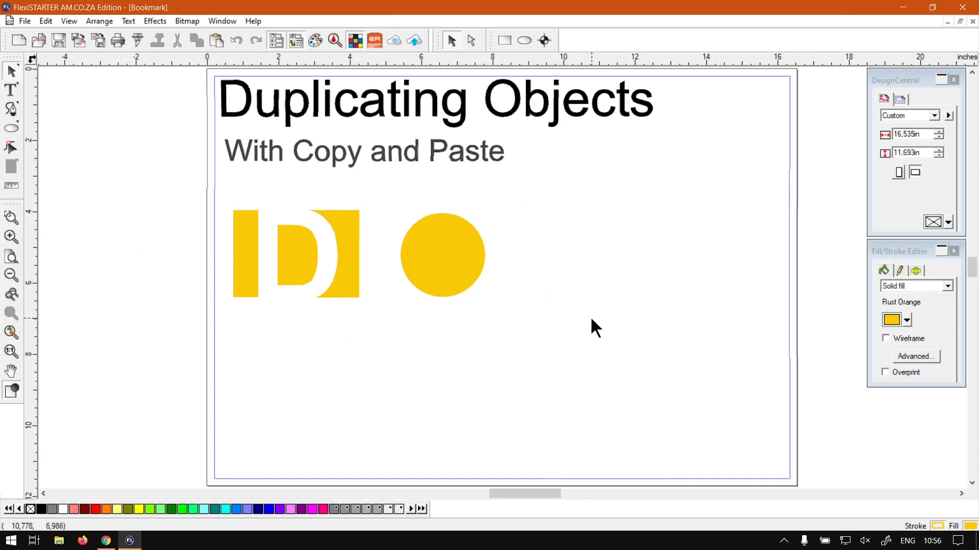
{"action": "mouse_move", "coordinate": [443, 253]}
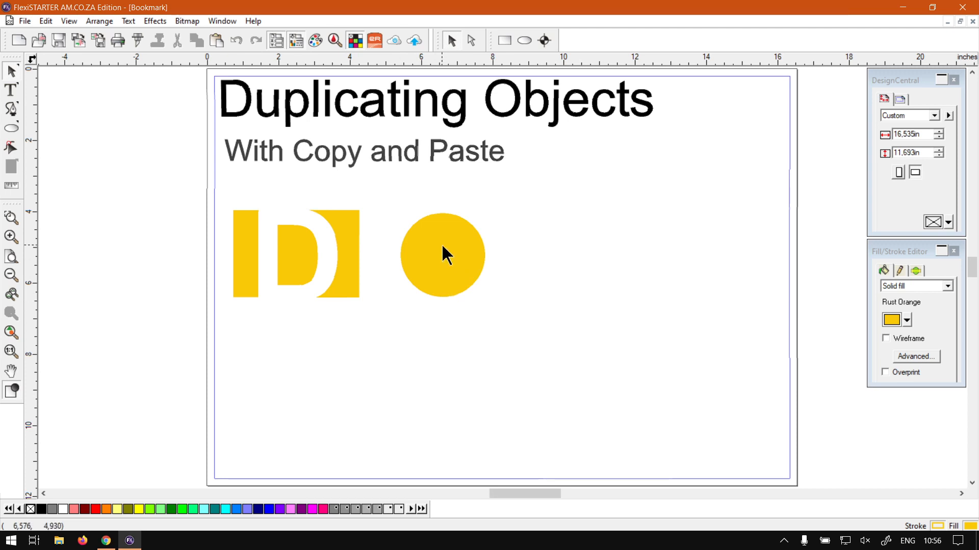
Select the 2.36-inch yellow circle and copy it ready for pasting.
{"action": "left_click", "coordinate": [442, 255]}
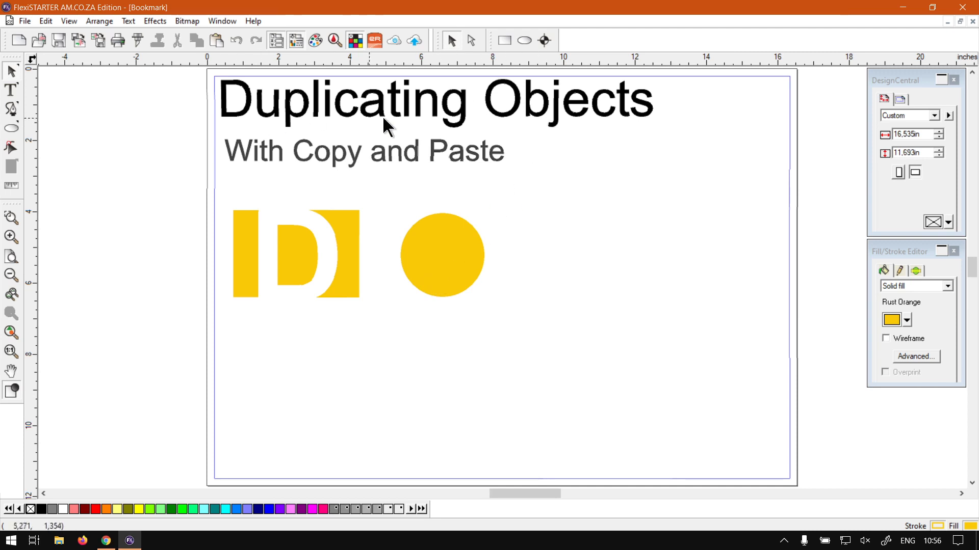
{"action": "mouse_move", "coordinate": [584, 279]}
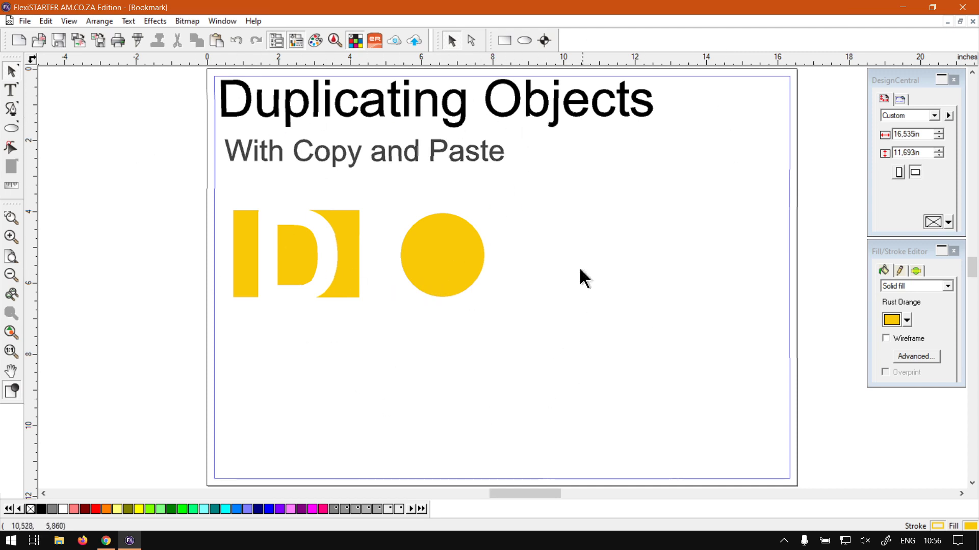
{"action": "mouse_move", "coordinate": [6, 235]}
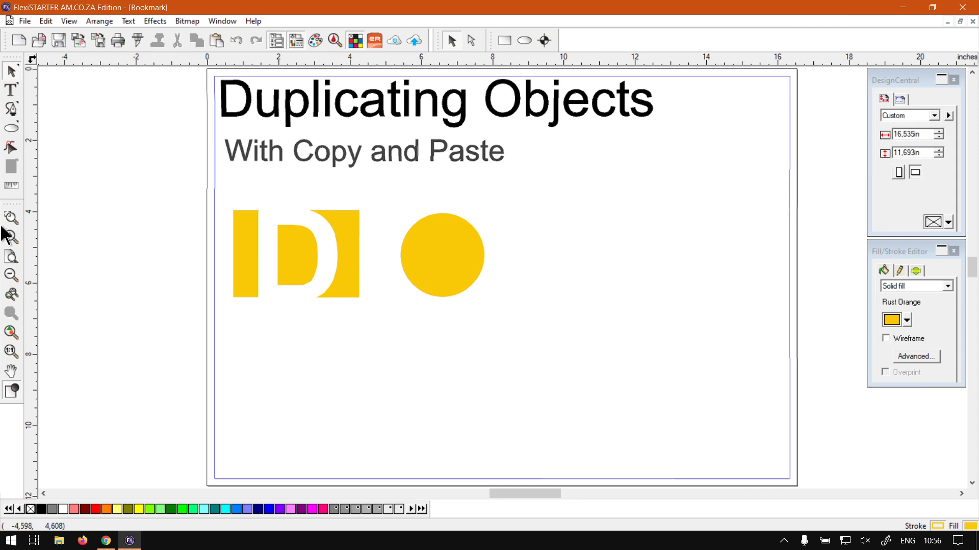
{"action": "mouse_move", "coordinate": [55, 103]}
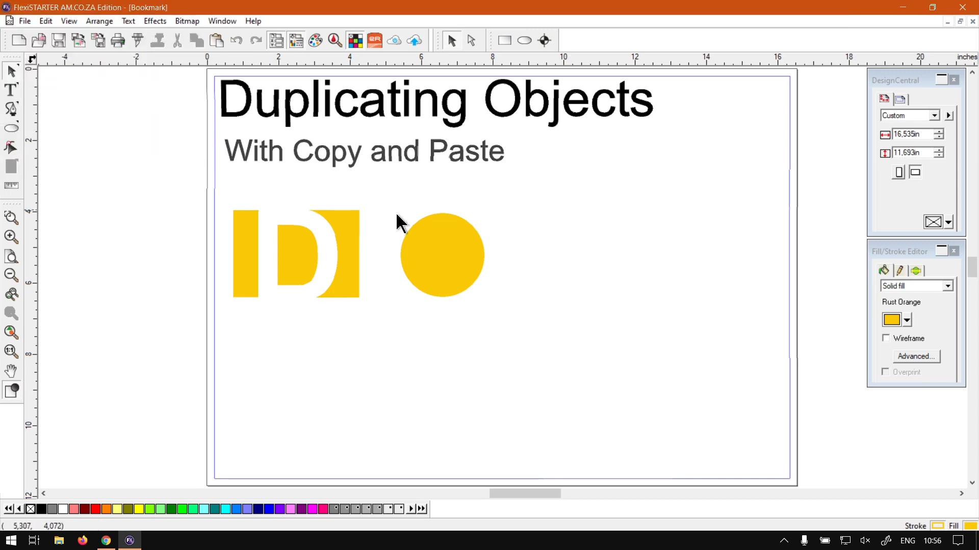
{"action": "left_click", "coordinate": [441, 255]}
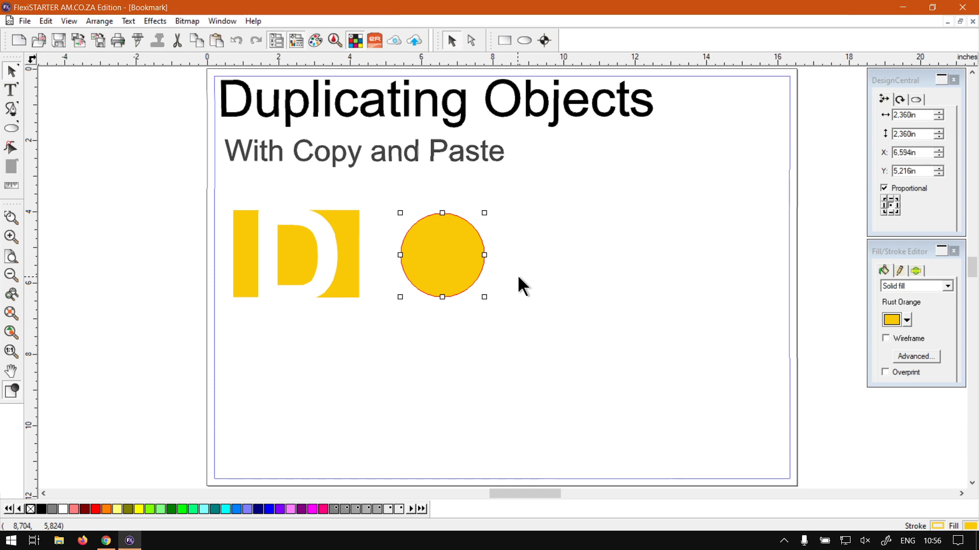
{"action": "mouse_move", "coordinate": [428, 208]}
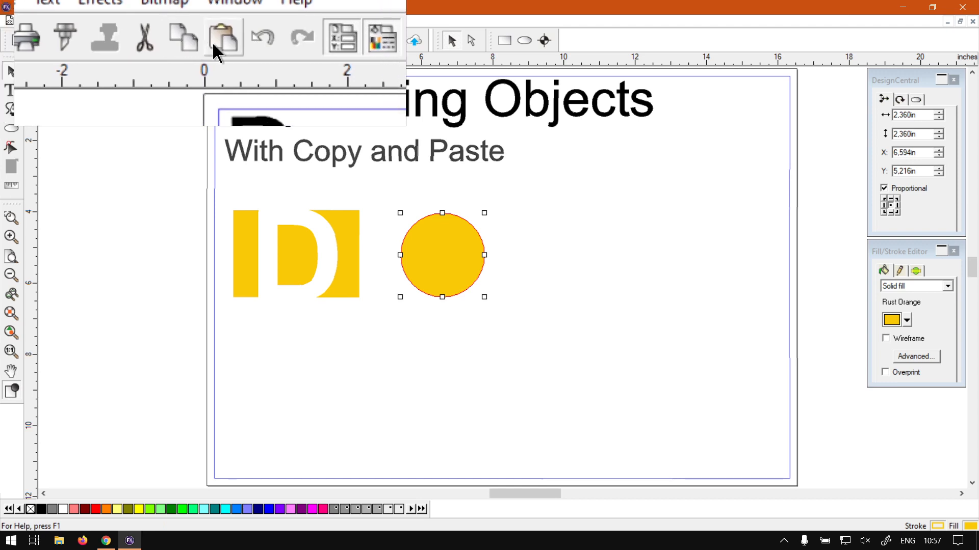
{"action": "mouse_move", "coordinate": [224, 39]}
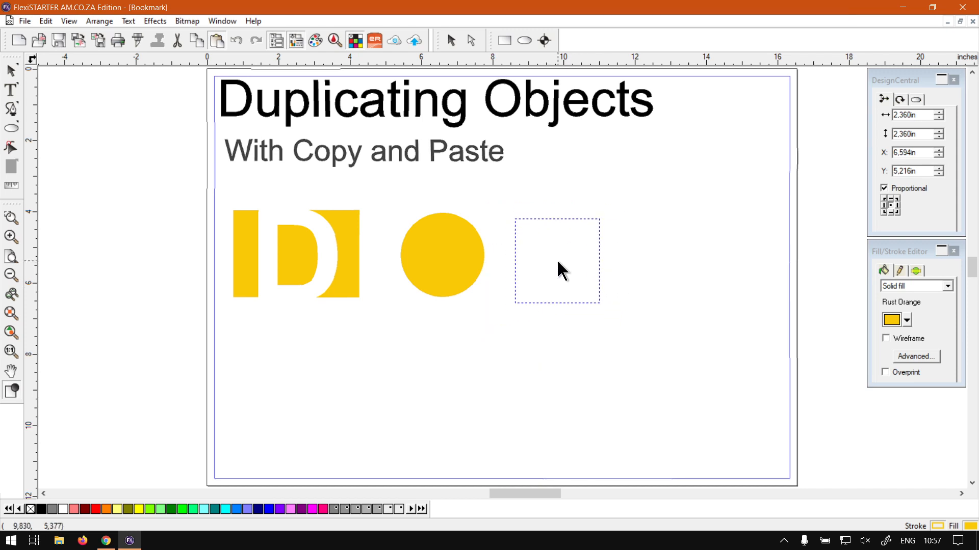
{"action": "mouse_move", "coordinate": [559, 265]}
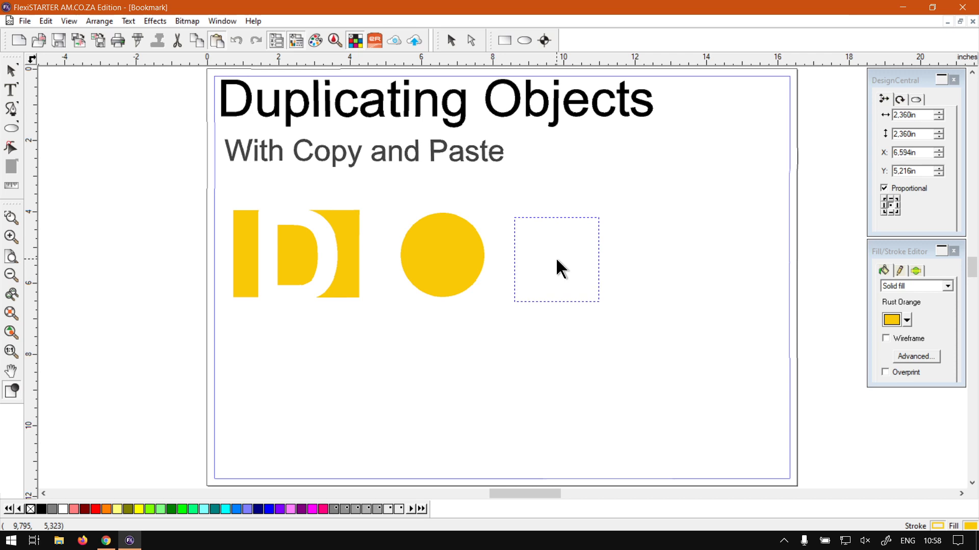
Place the pasted yellow circle to the right of the original.
{"action": "left_click", "coordinate": [442, 254]}
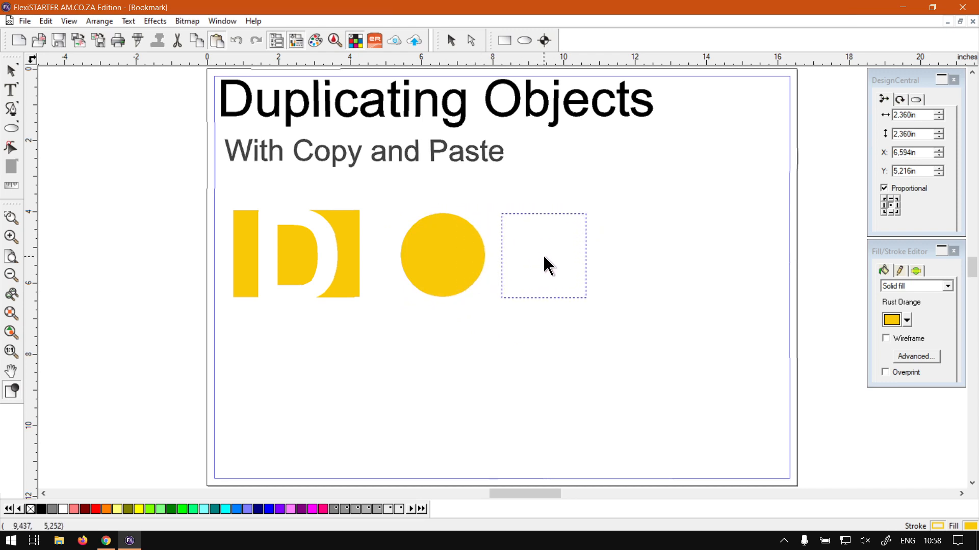
{"action": "mouse_move", "coordinate": [548, 264]}
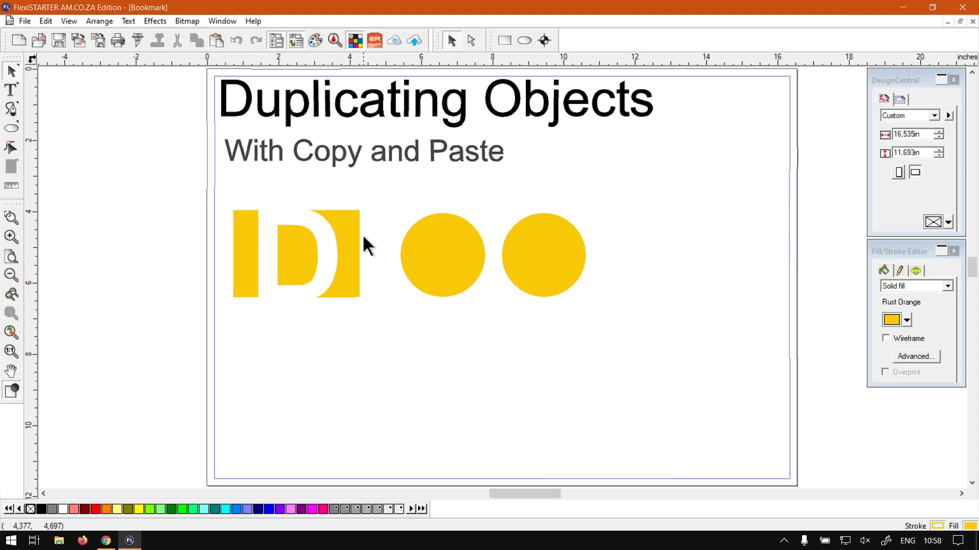
Copy the original circle via the Edit menu and paste a third one below it.
{"action": "left_click", "coordinate": [441, 255]}
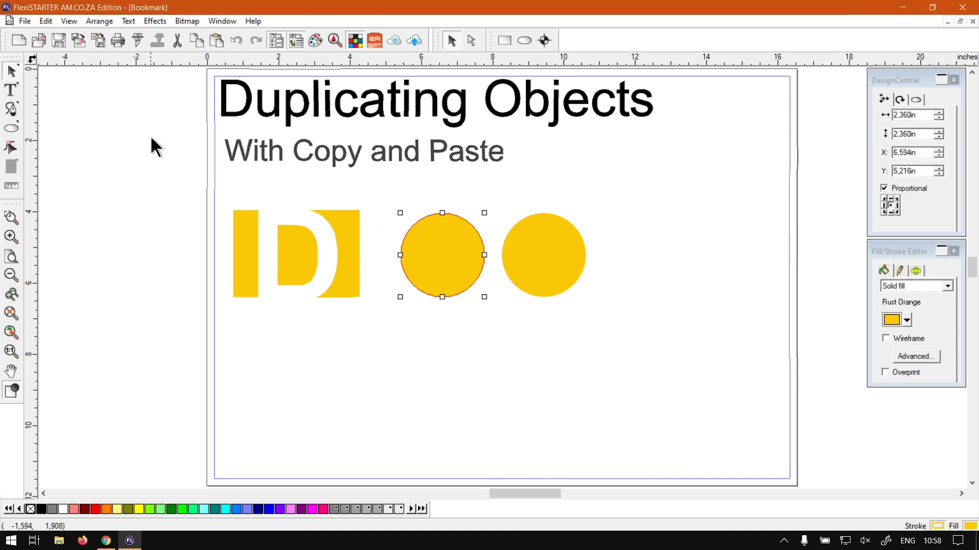
{"action": "mouse_move", "coordinate": [45, 21]}
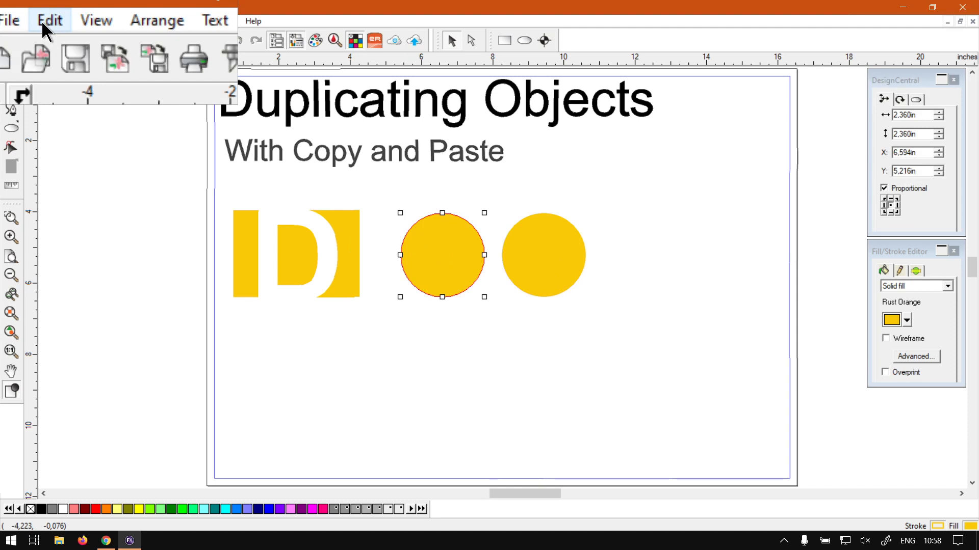
{"action": "left_click", "coordinate": [50, 19]}
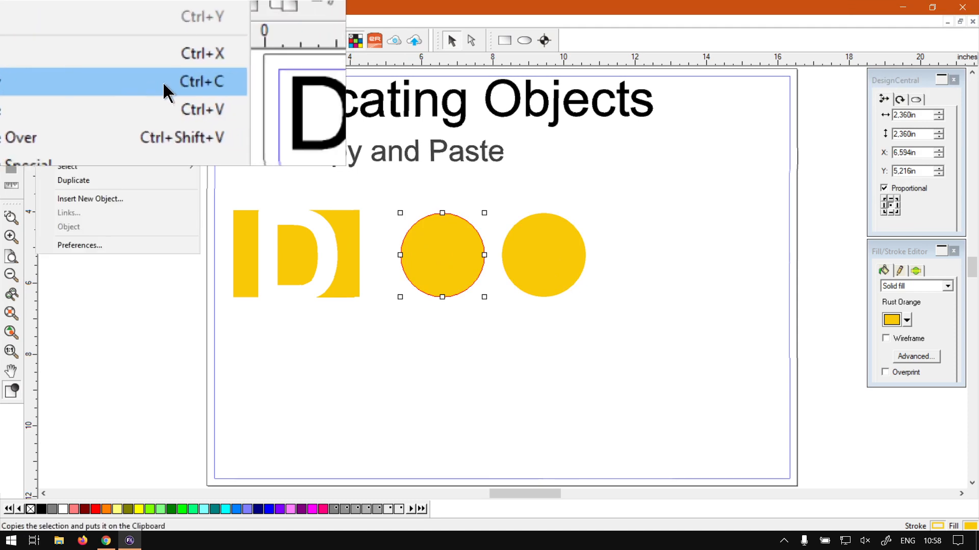
{"action": "mouse_move", "coordinate": [77, 98]}
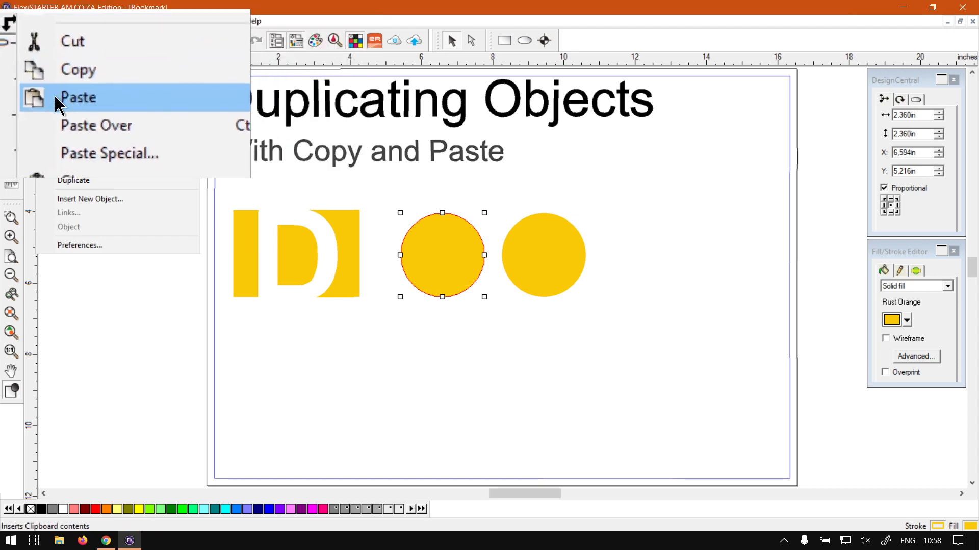
{"action": "left_click", "coordinate": [77, 98]}
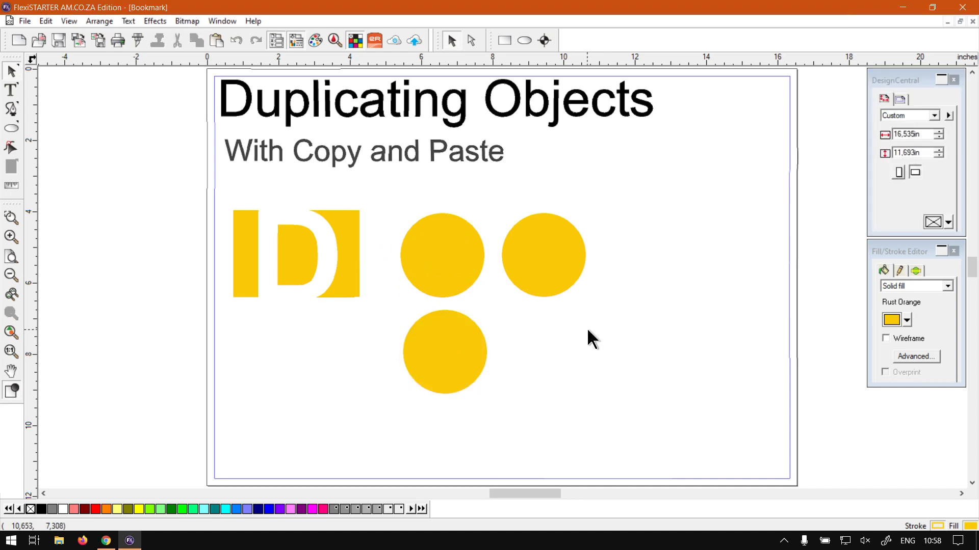
{"action": "mouse_move", "coordinate": [606, 339]}
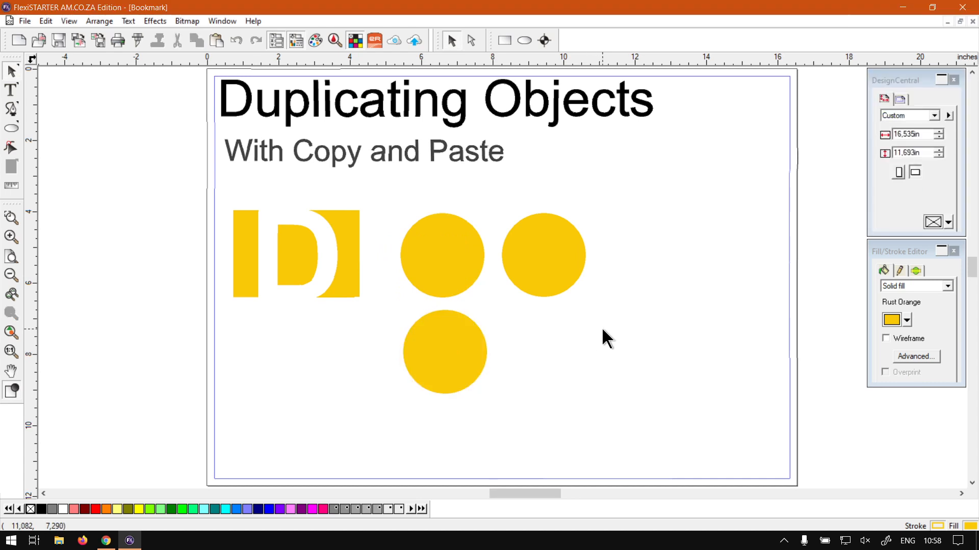
Copy the top-left circle with Ctrl+C/Ctrl+V and place it below the right-hand circle, completing the 2×2 grid.
{"action": "left_click", "coordinate": [442, 253]}
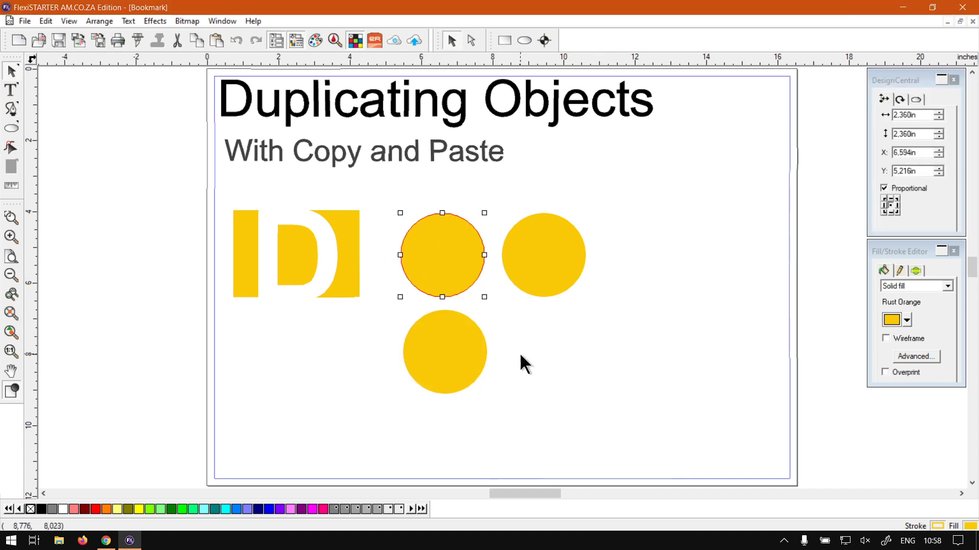
{"action": "mouse_move", "coordinate": [477, 206]}
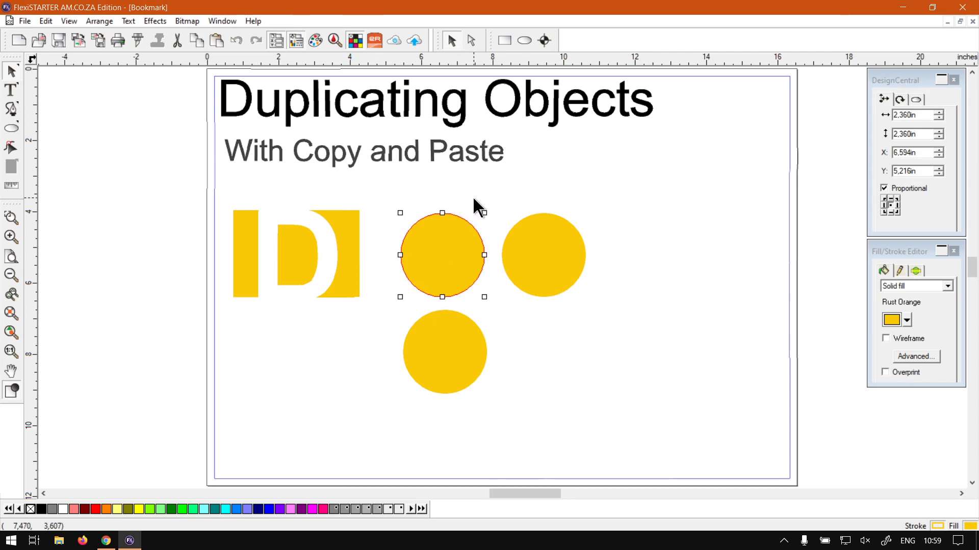
{"action": "mouse_move", "coordinate": [478, 208]}
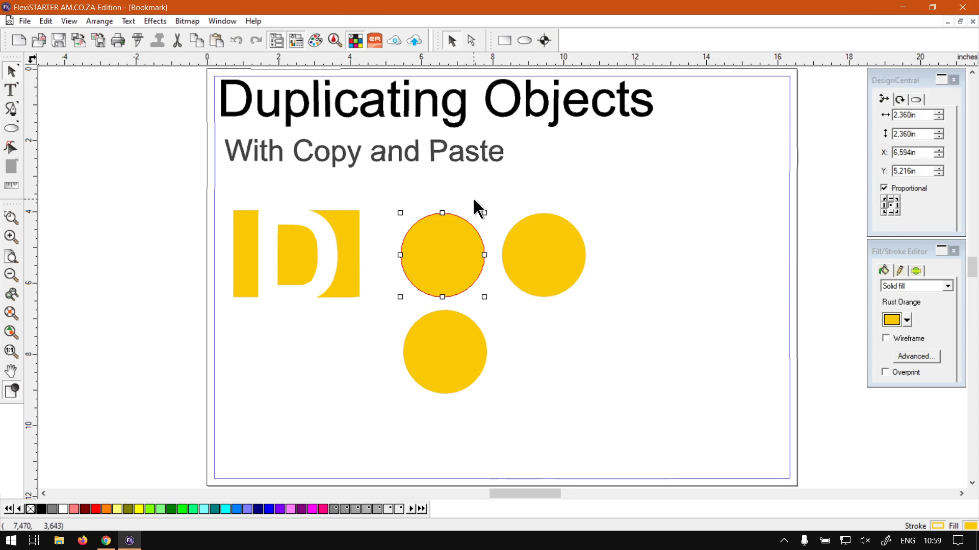
{"action": "left_click", "coordinate": [340, 256]}
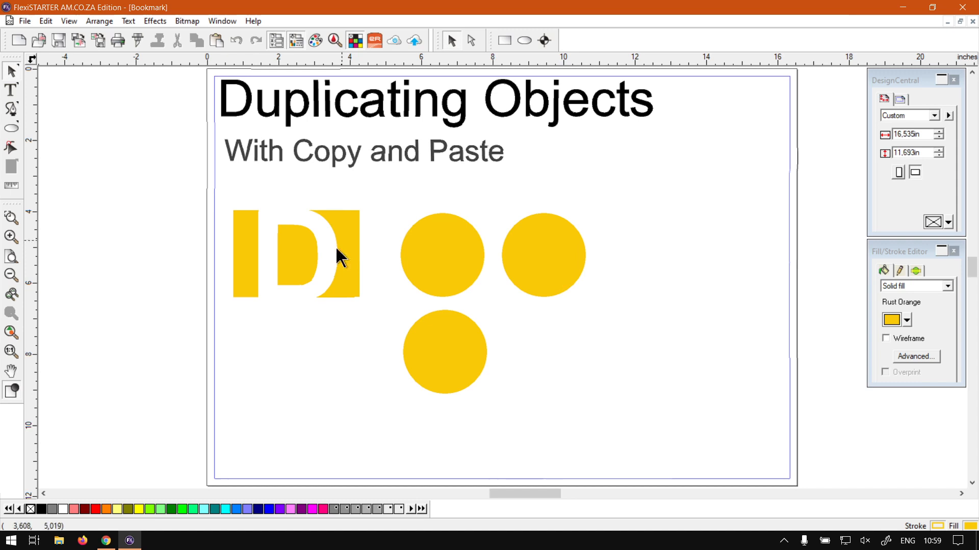
{"action": "mouse_move", "coordinate": [449, 262]}
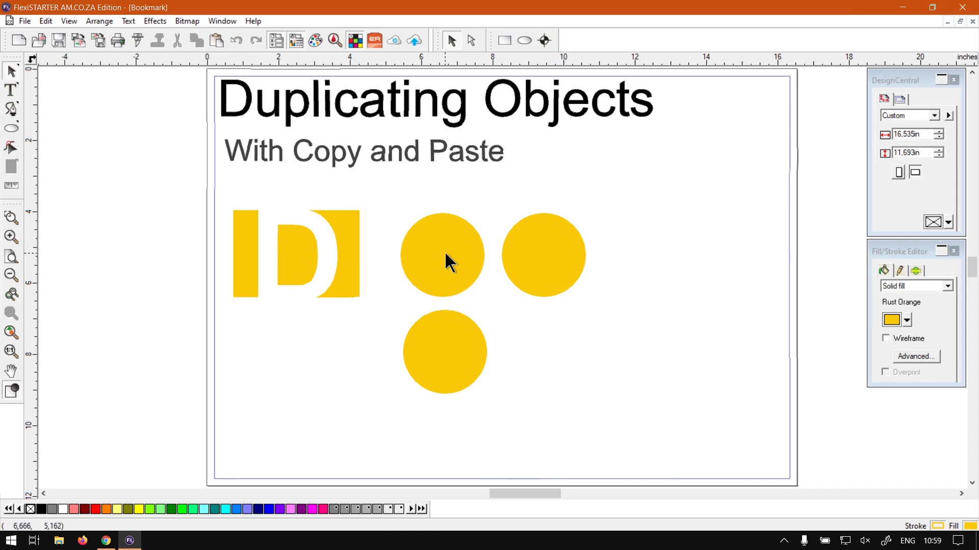
{"action": "left_click", "coordinate": [441, 255]}
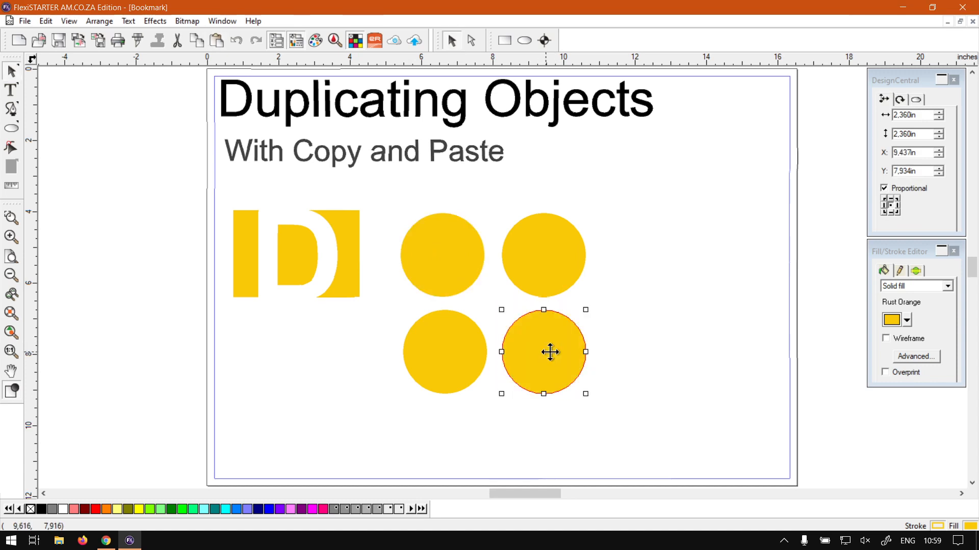
{"action": "left_click", "coordinate": [488, 406]}
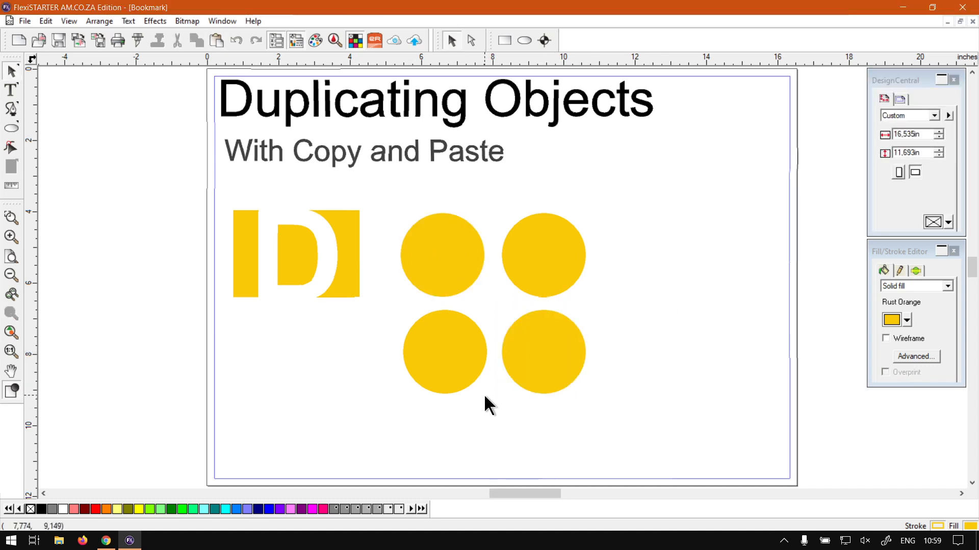
{"action": "mouse_move", "coordinate": [530, 367]}
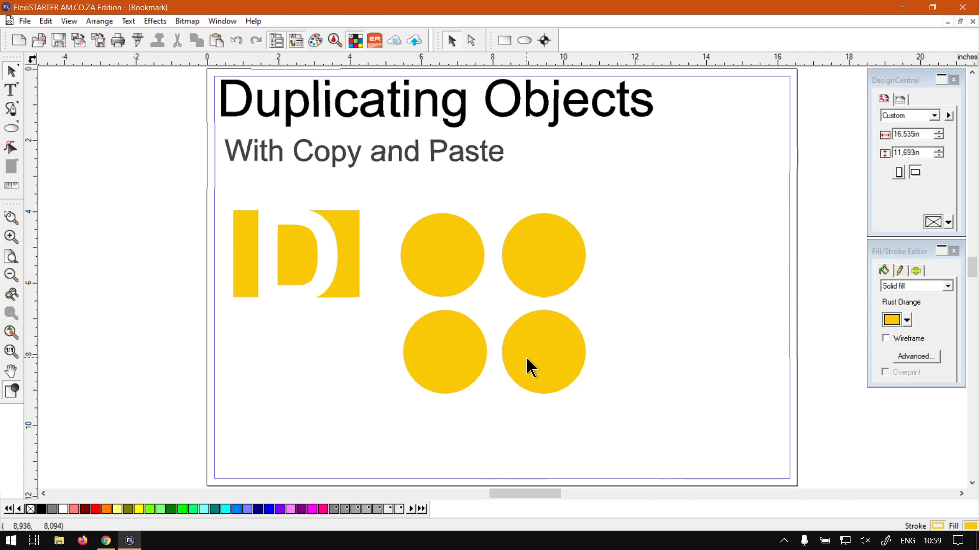
{"action": "left_click", "coordinate": [442, 254]}
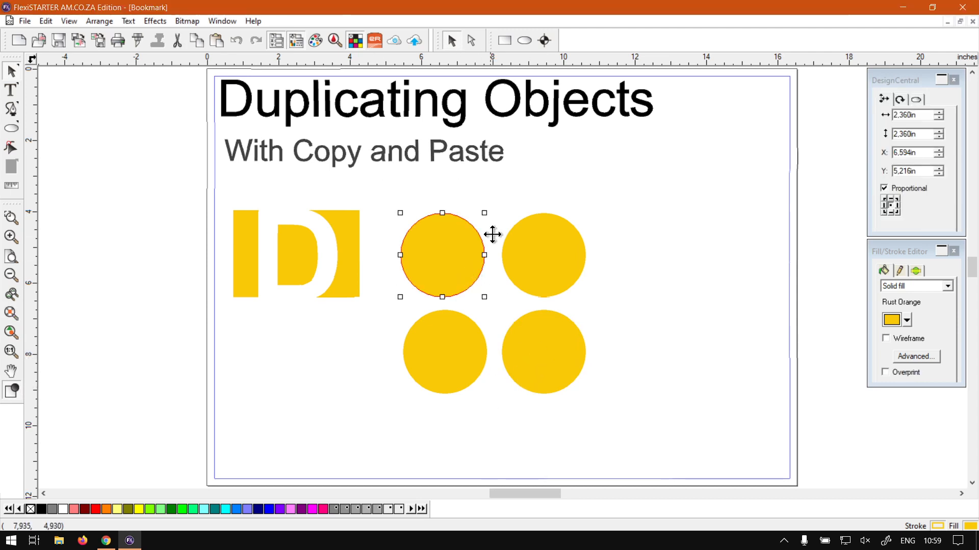
{"action": "mouse_move", "coordinate": [487, 223]}
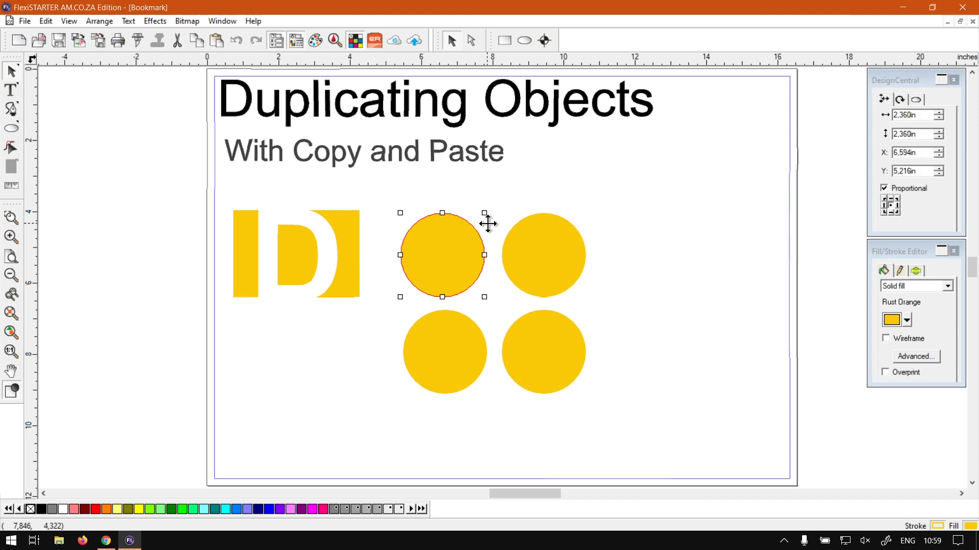
{"action": "mouse_move", "coordinate": [573, 158]}
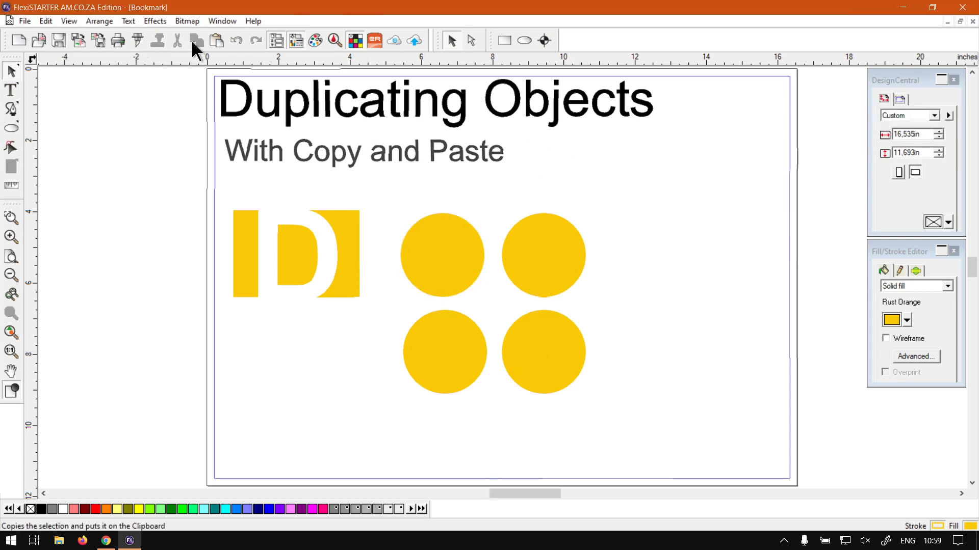
{"action": "left_click", "coordinate": [441, 254]}
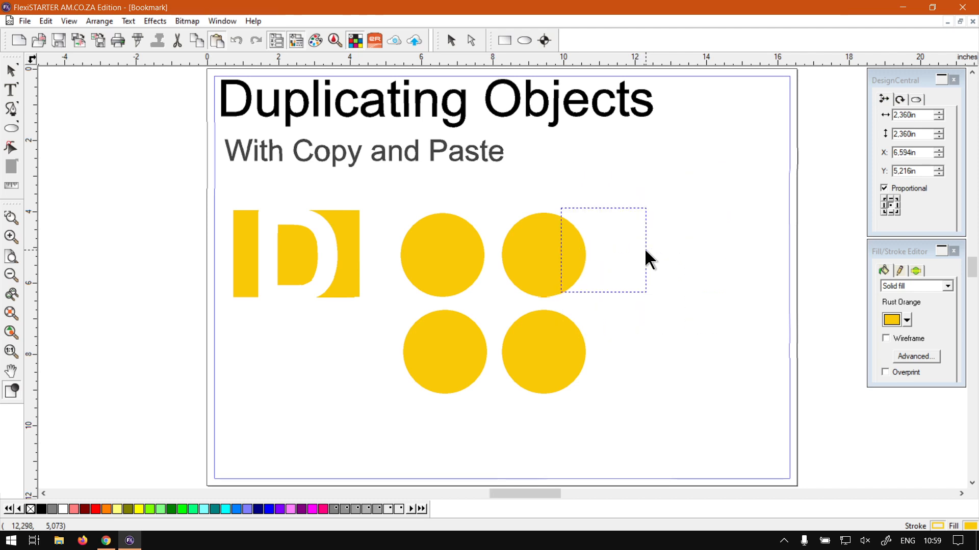
{"action": "left_click", "coordinate": [441, 253]}
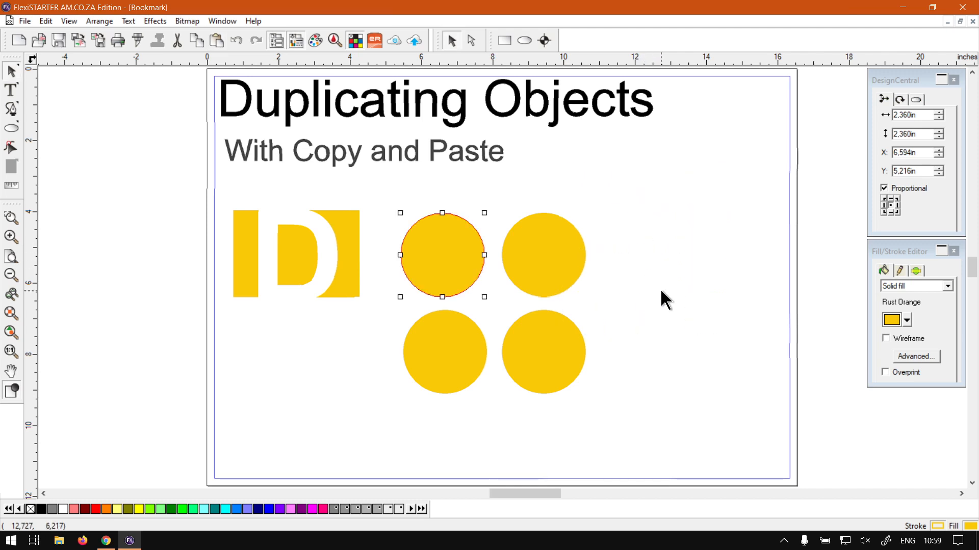
{"action": "left_click", "coordinate": [700, 420]}
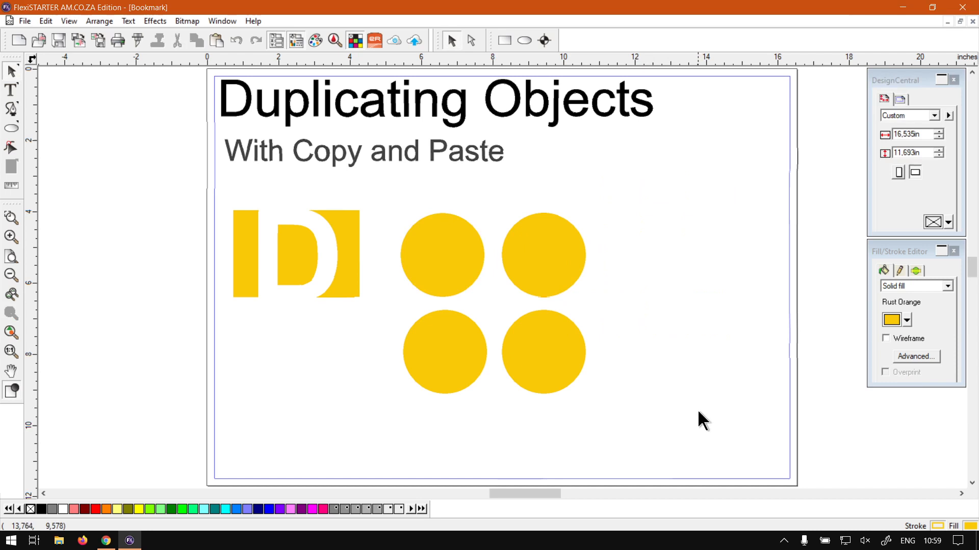
{"action": "mouse_move", "coordinate": [152, 510]}
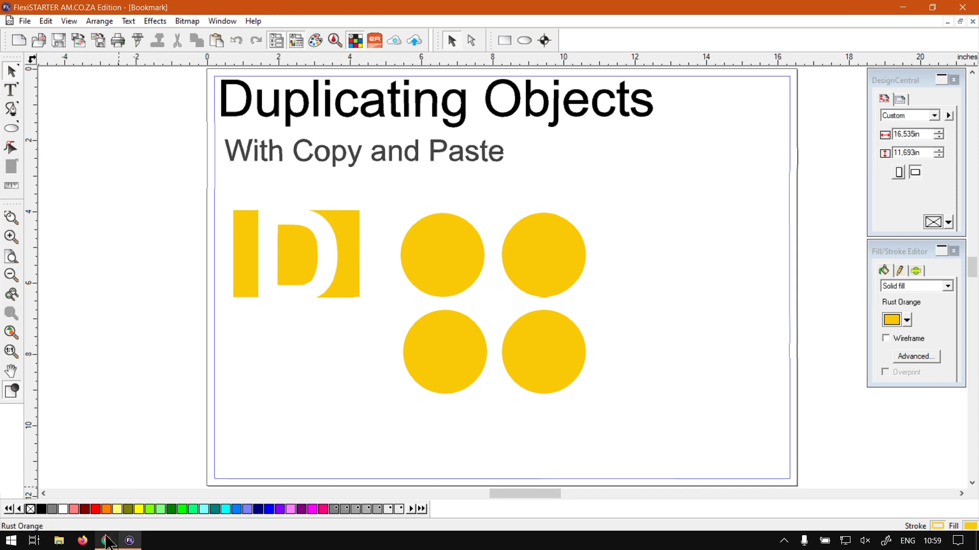
Switch to the softwaretraining.co.za home page in Chrome and skim its video list.
{"action": "left_click", "coordinate": [105, 540]}
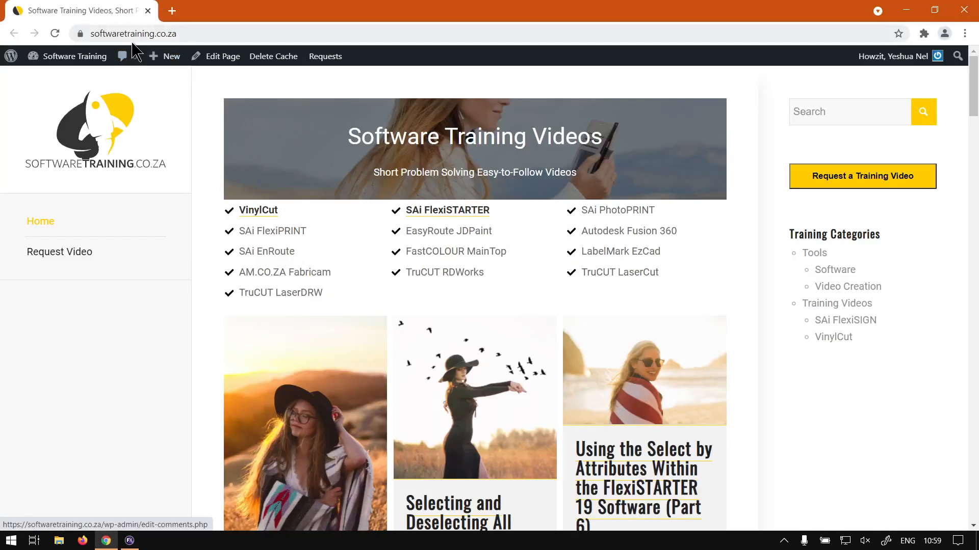
{"action": "mouse_move", "coordinate": [760, 100]}
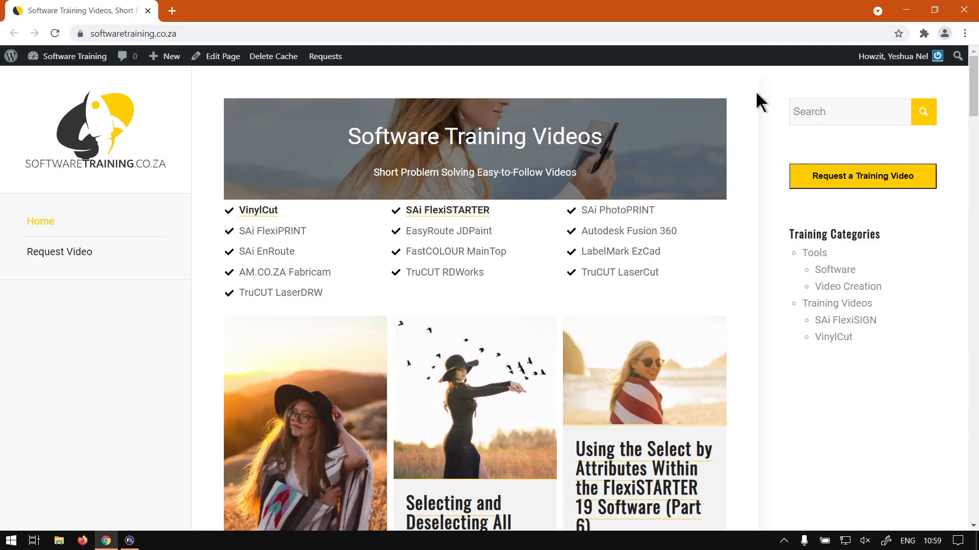
{"action": "mouse_move", "coordinate": [814, 253]}
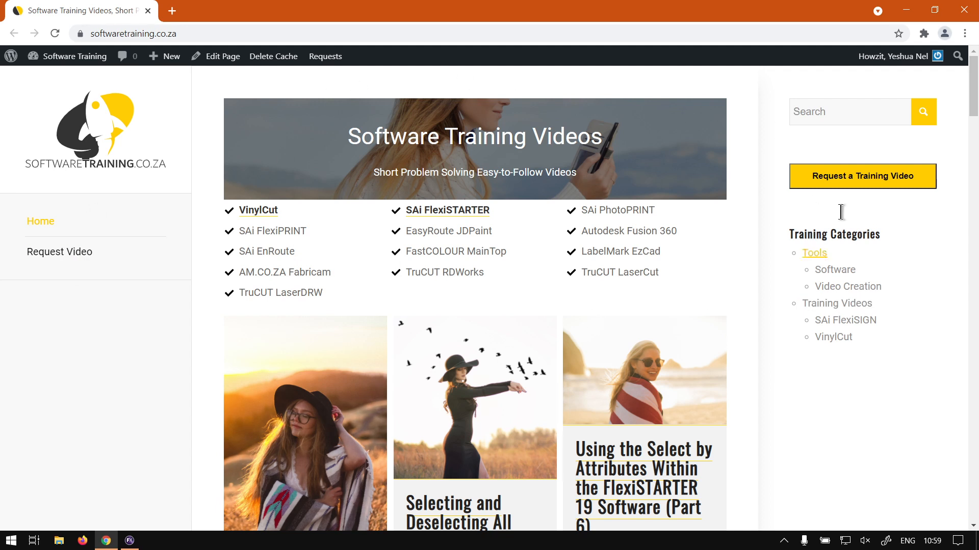
{"action": "mouse_move", "coordinate": [852, 168]}
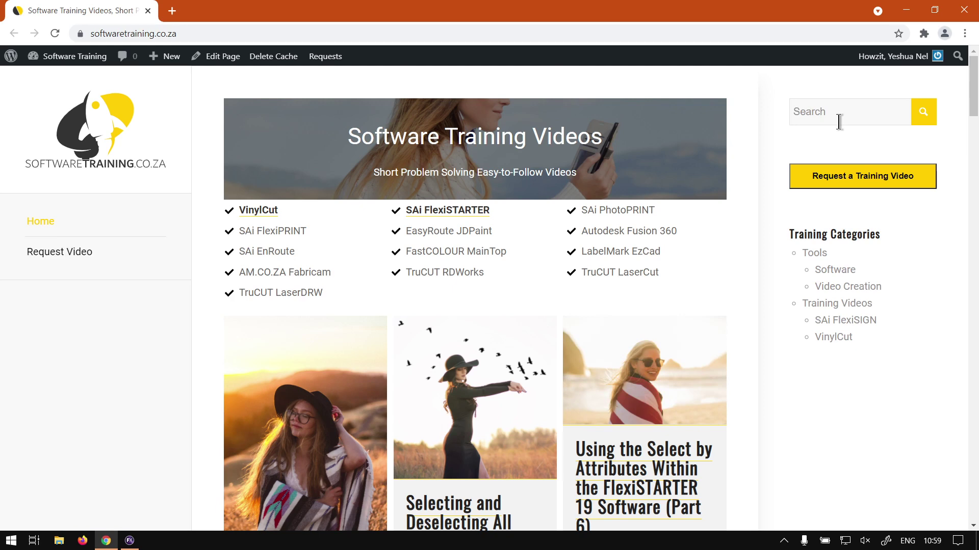
{"action": "mouse_move", "coordinate": [847, 157]}
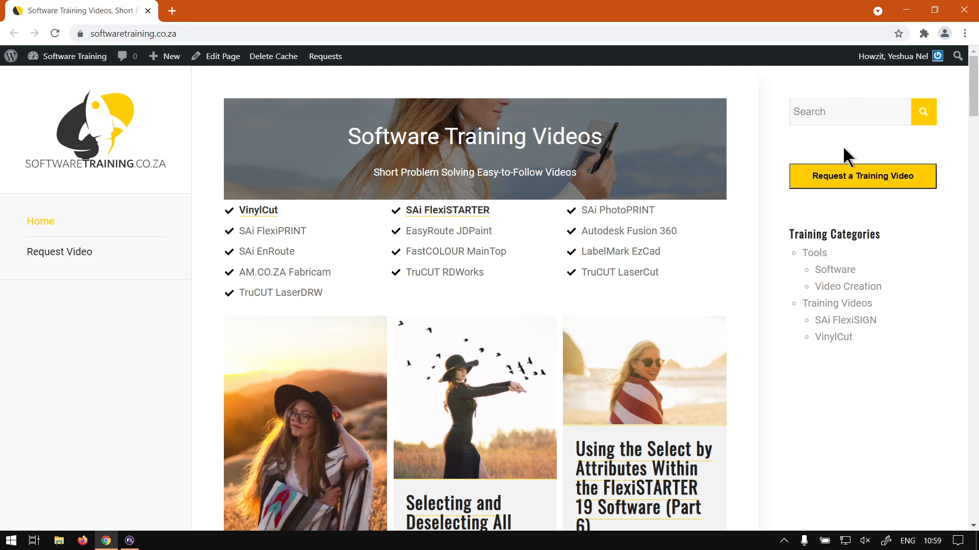
{"action": "scroll", "scroll_direction": "down", "scroll_amount": 3}
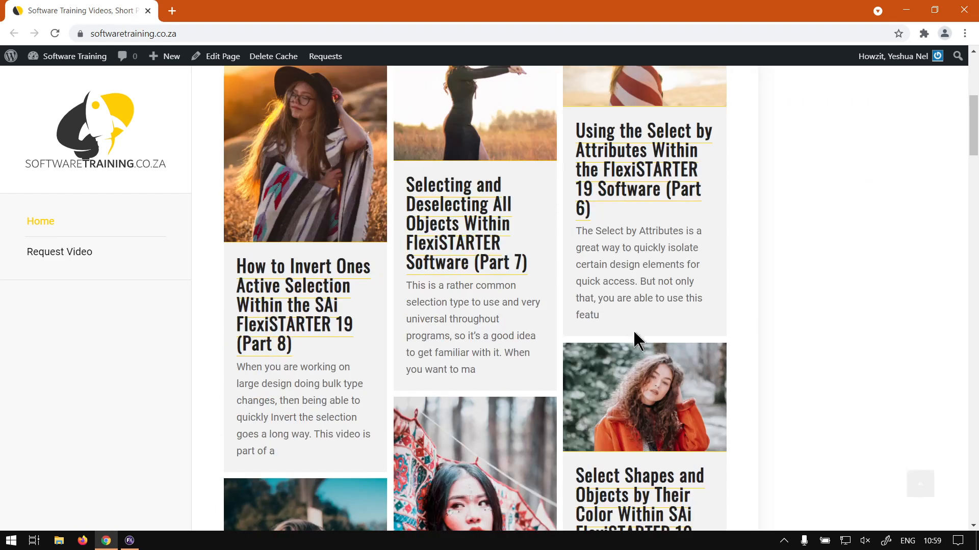
{"action": "scroll", "scroll_direction": "up", "scroll_amount": 3}
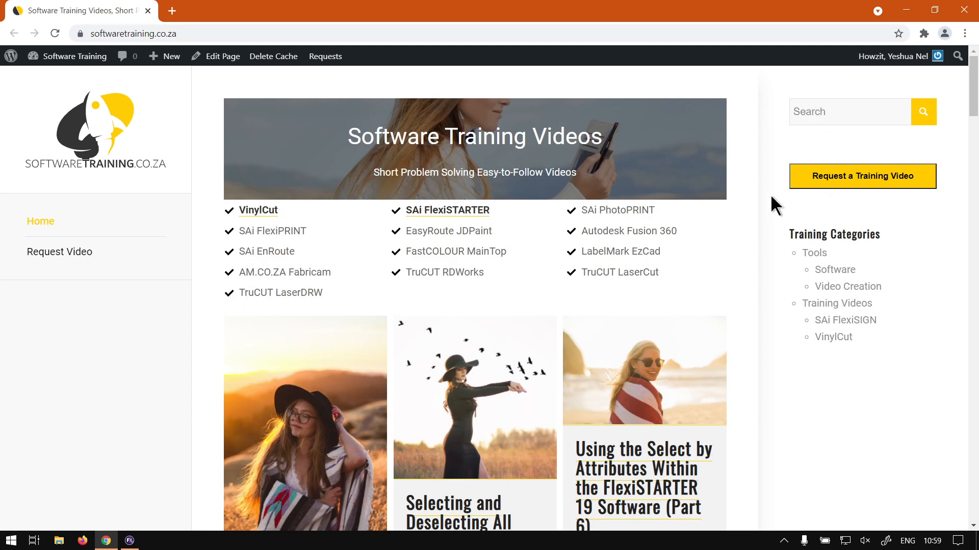
{"action": "mouse_move", "coordinate": [930, 205]}
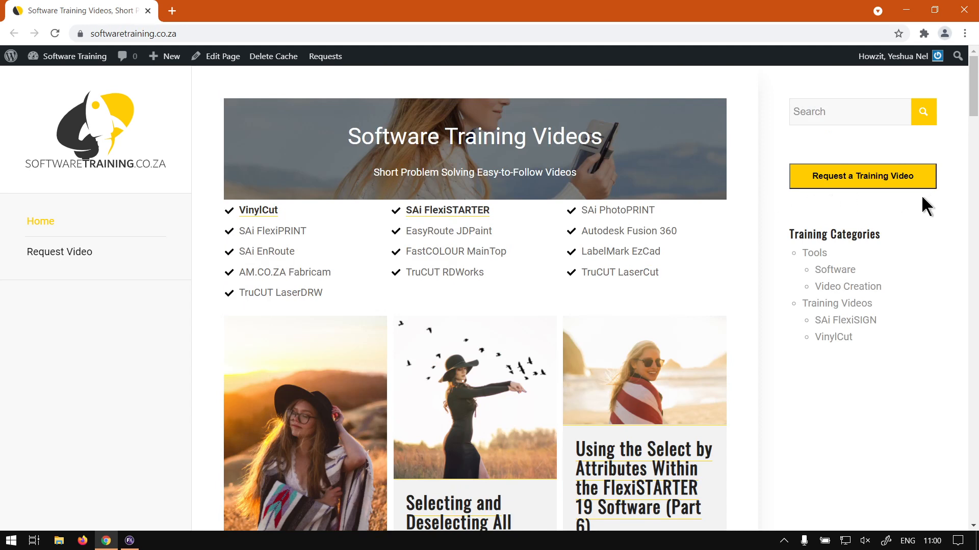
{"action": "mouse_move", "coordinate": [924, 210]}
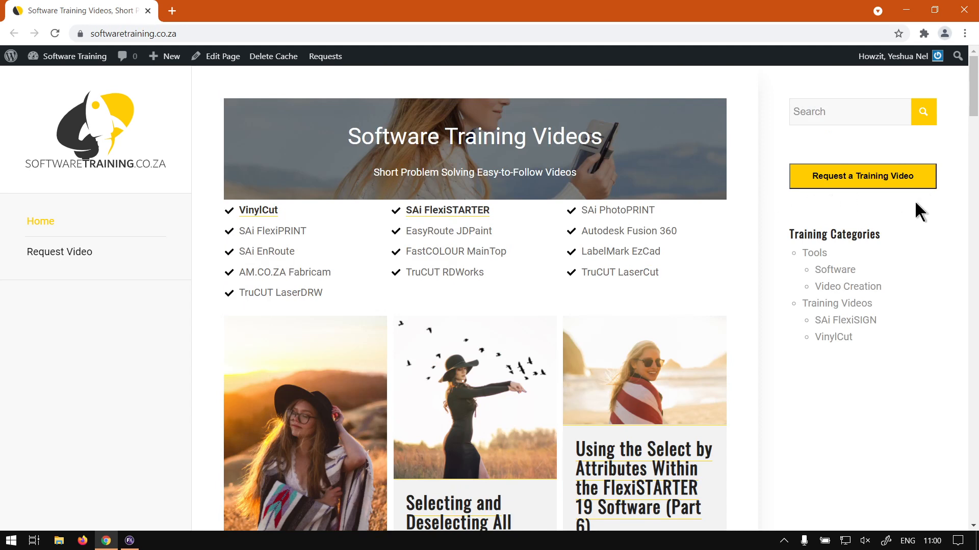
{"action": "mouse_move", "coordinate": [908, 214]}
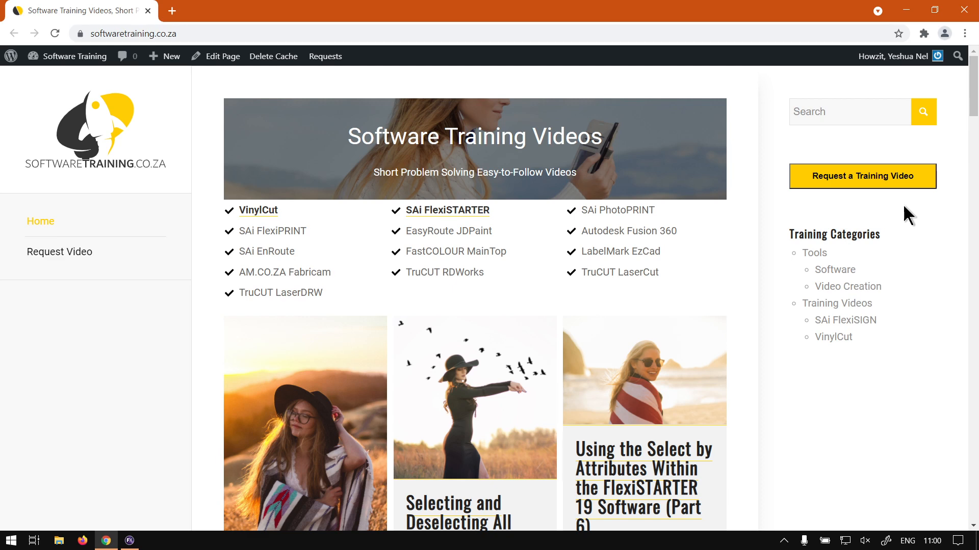